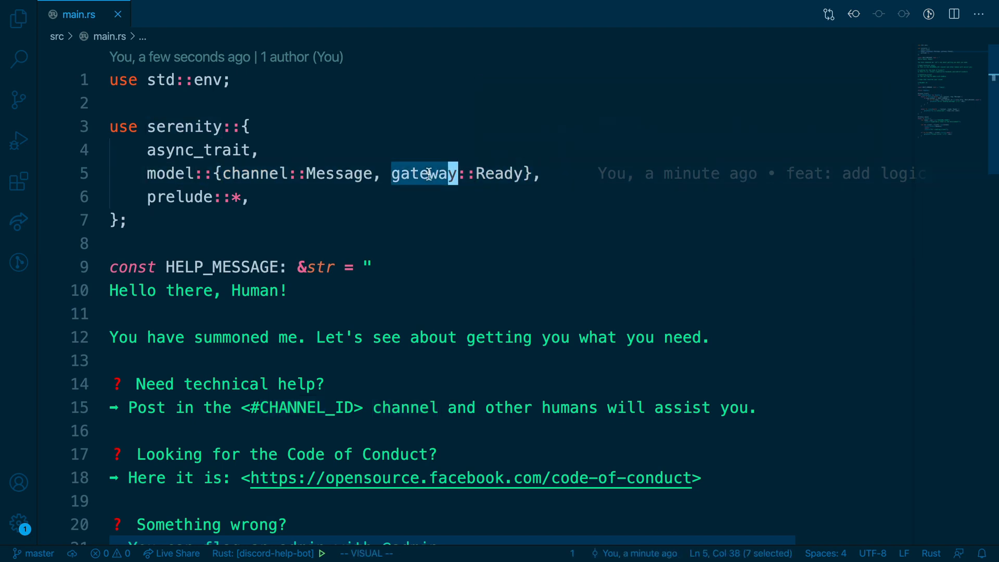
pyautogui.moveTo(501, 172)
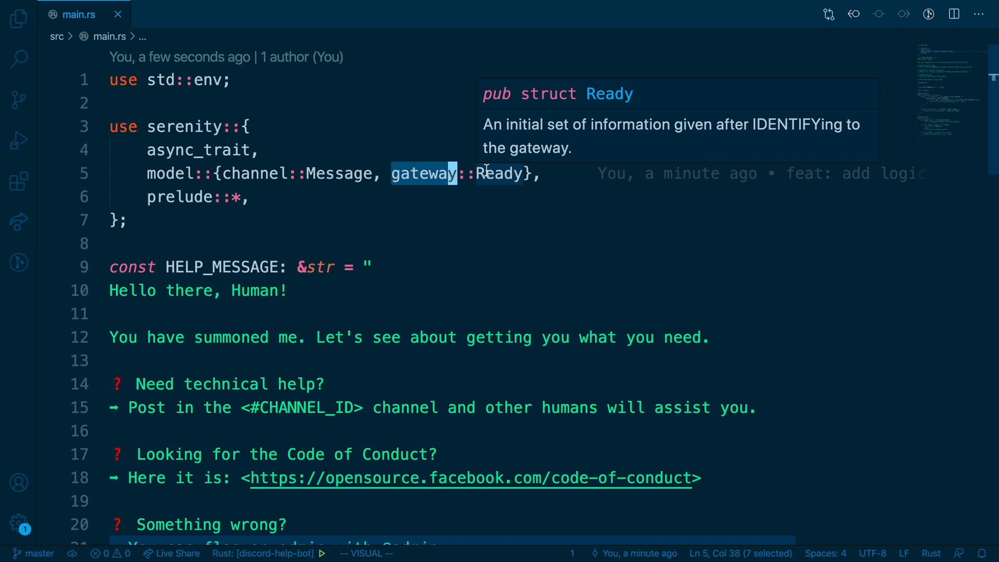
pyautogui.moveTo(482, 189)
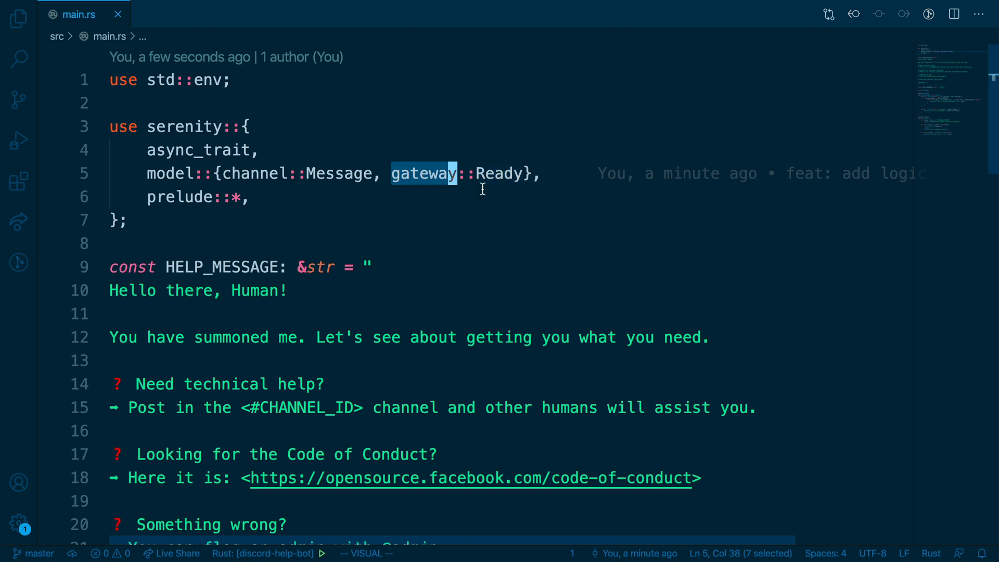
pyautogui.moveTo(312, 177)
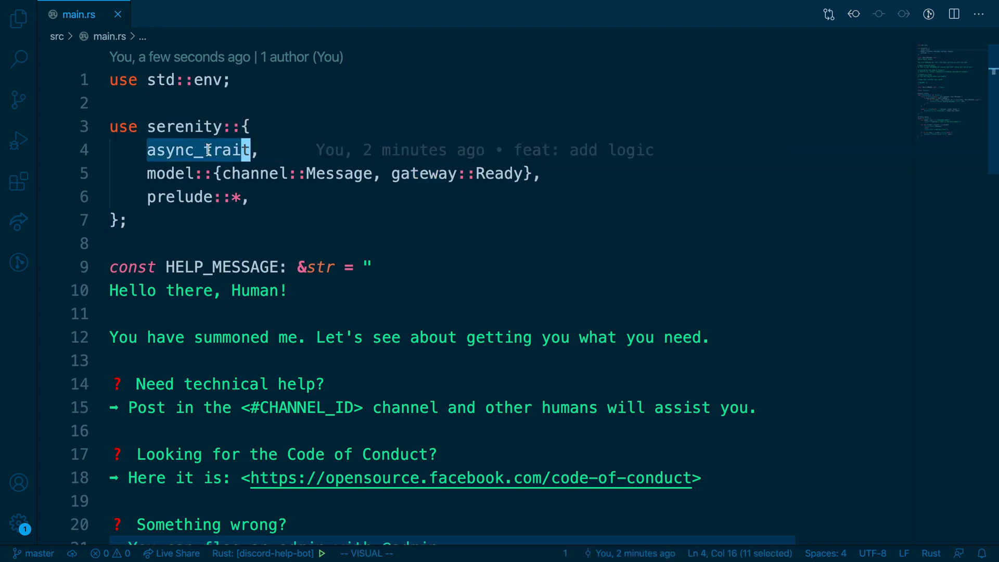
pyautogui.moveTo(198, 149)
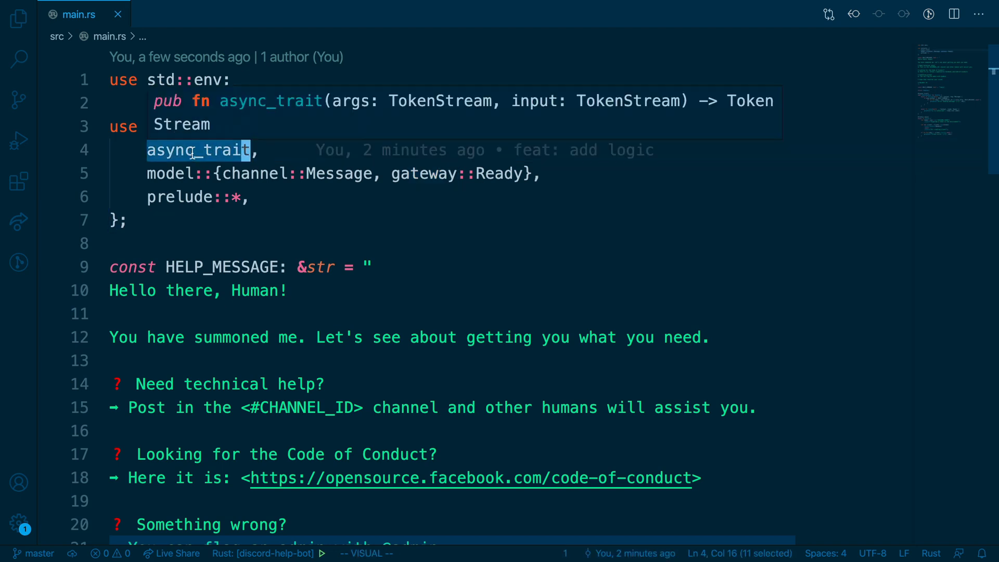
pyautogui.moveTo(178, 197)
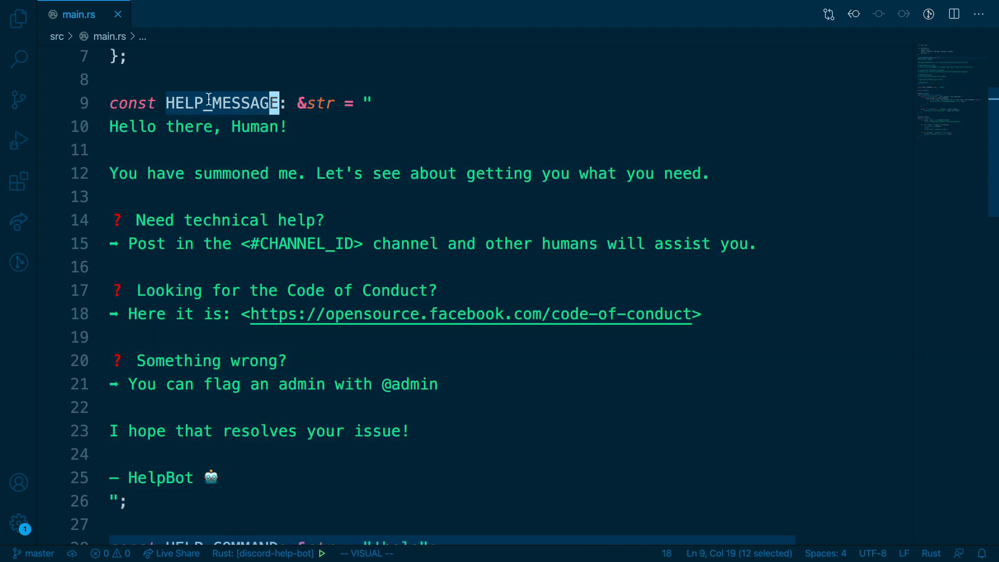
# Scroll past the use block to the HELP_MESSAGE and HELP_COMMAND constants and select a word there.
pyautogui.scroll(-3)
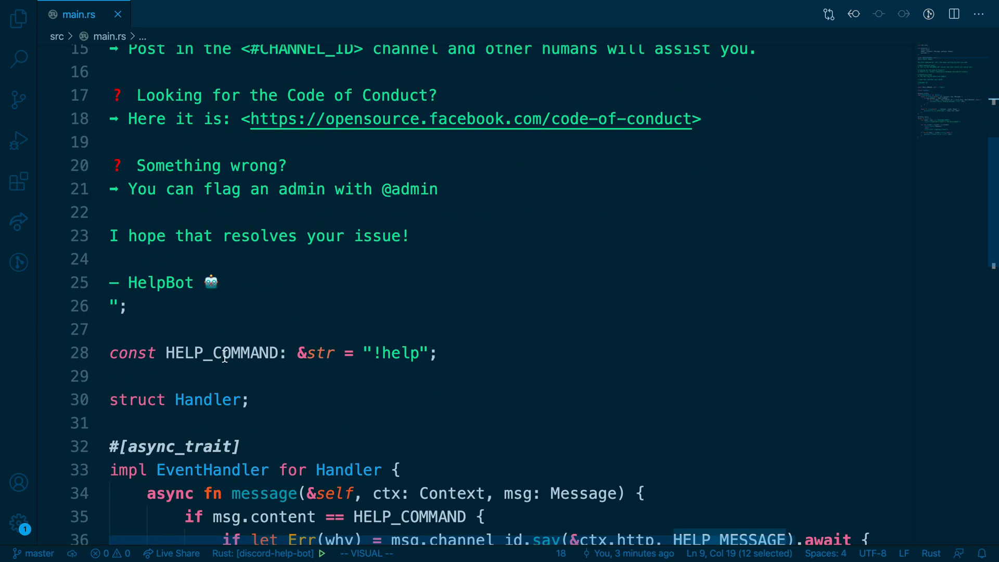
pyautogui.doubleClick(222, 353)
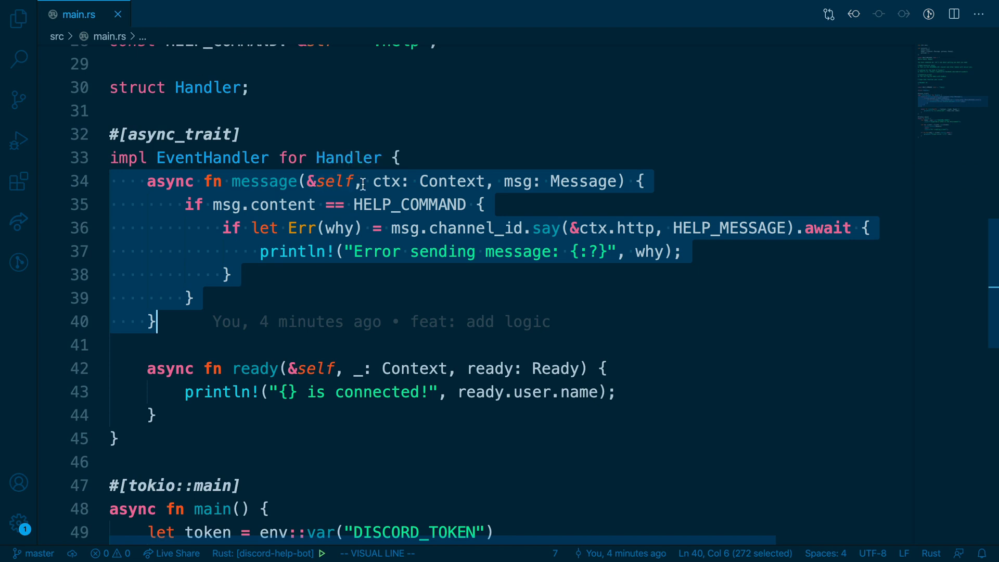
pyautogui.moveTo(388, 181)
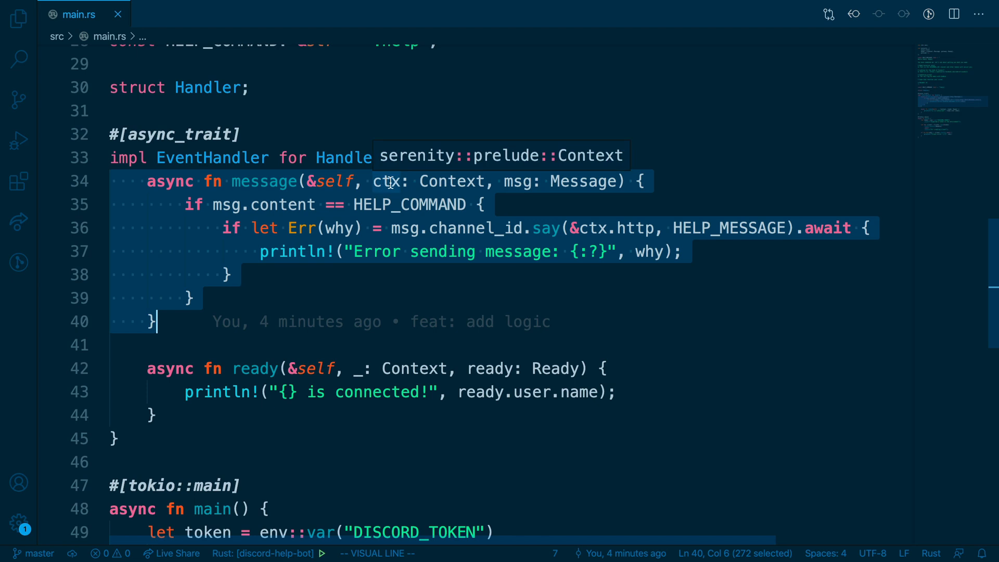
pyautogui.moveTo(501, 182)
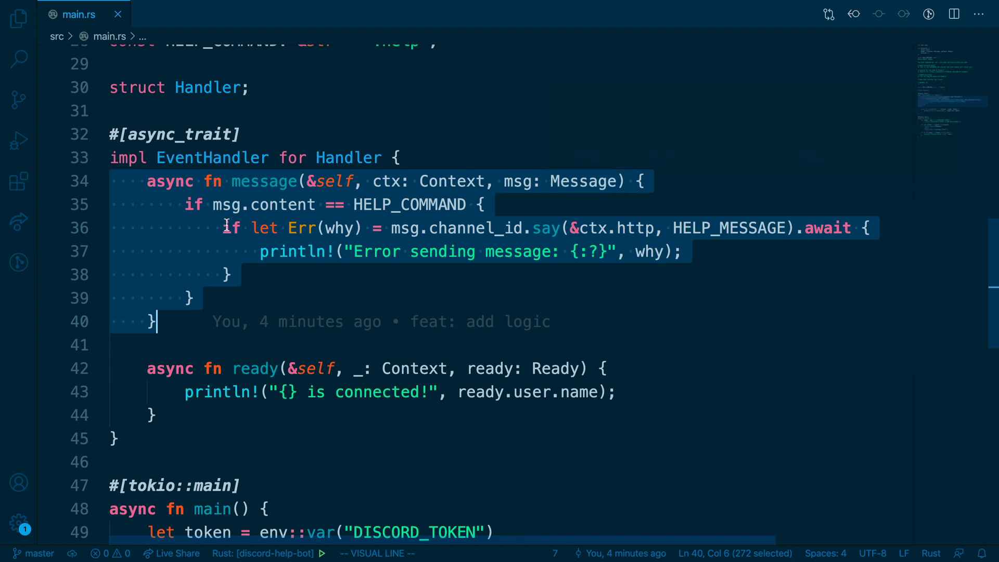
# Place the cursor on the message function inside impl EventHandler for Handler.
pyautogui.click(224, 205)
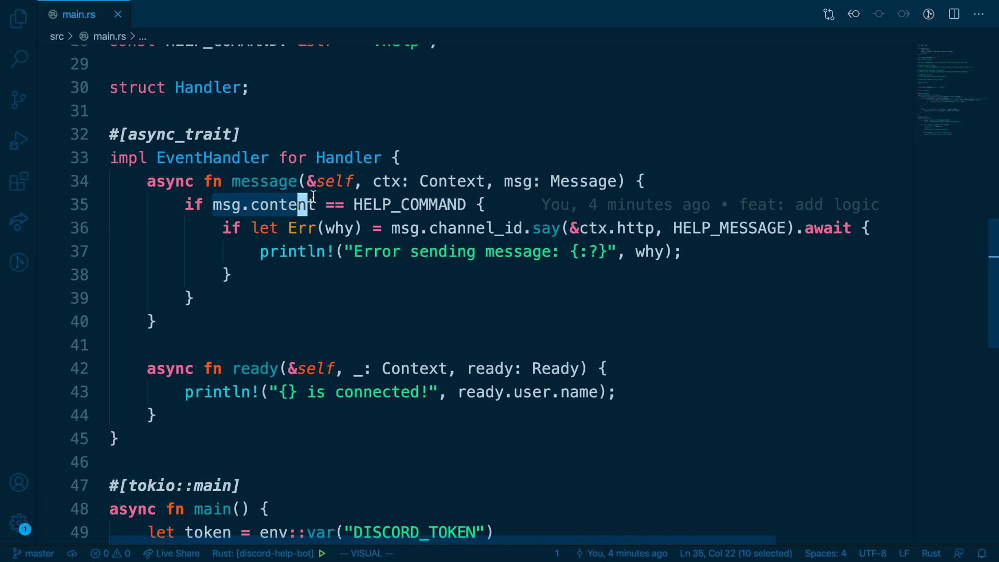
pyautogui.click(447, 205)
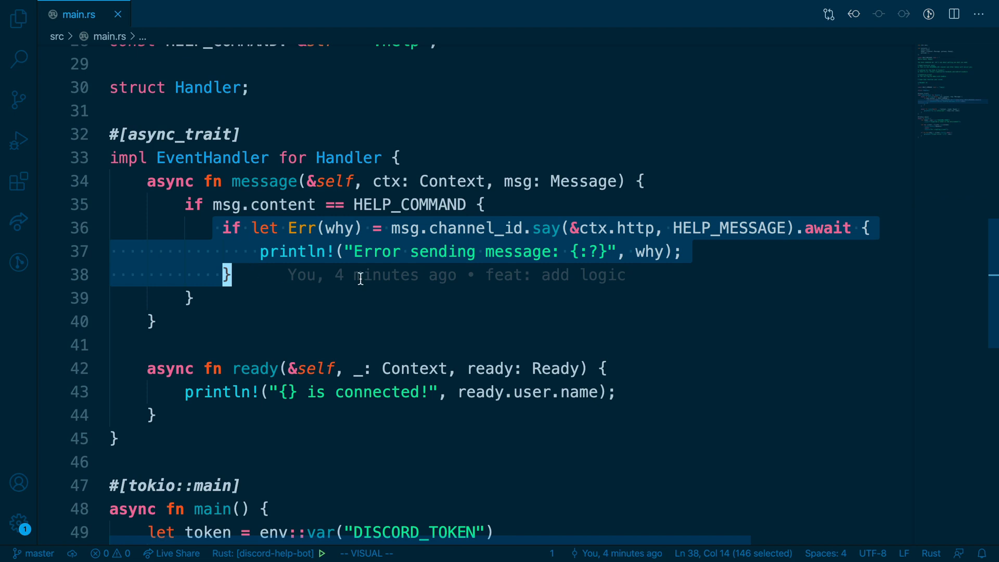
pyautogui.press('Escape')
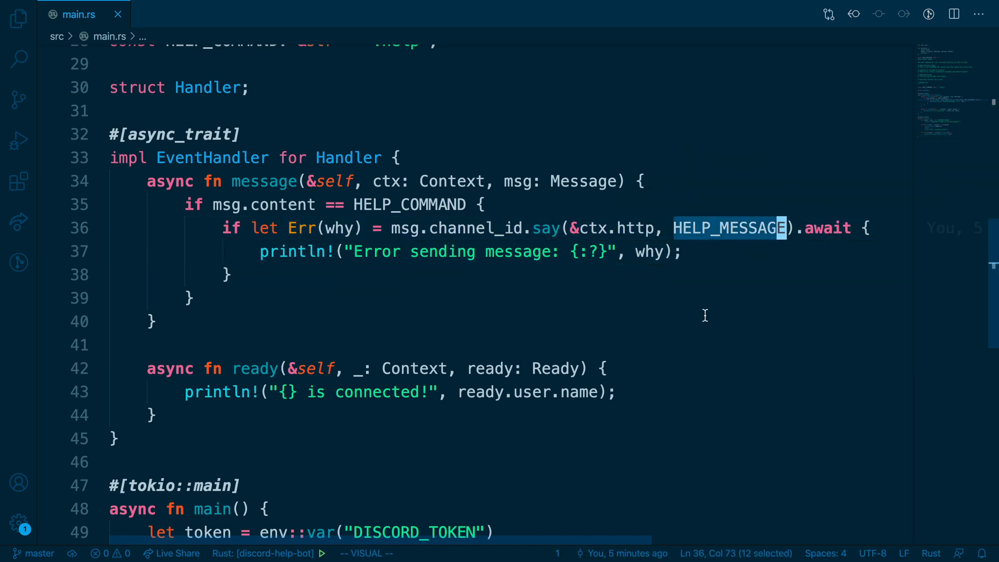
pyautogui.moveTo(762, 284)
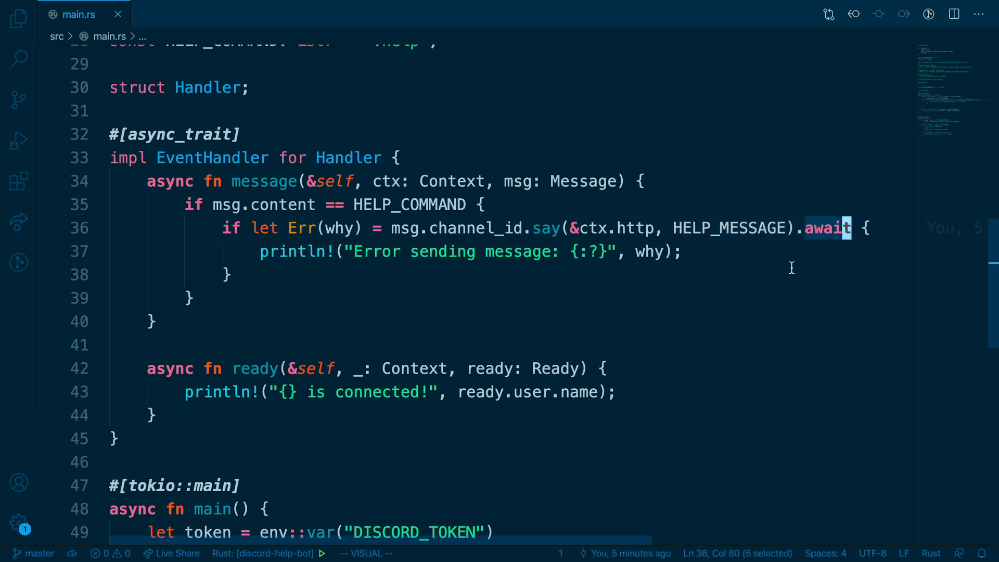
pyautogui.moveTo(648, 292)
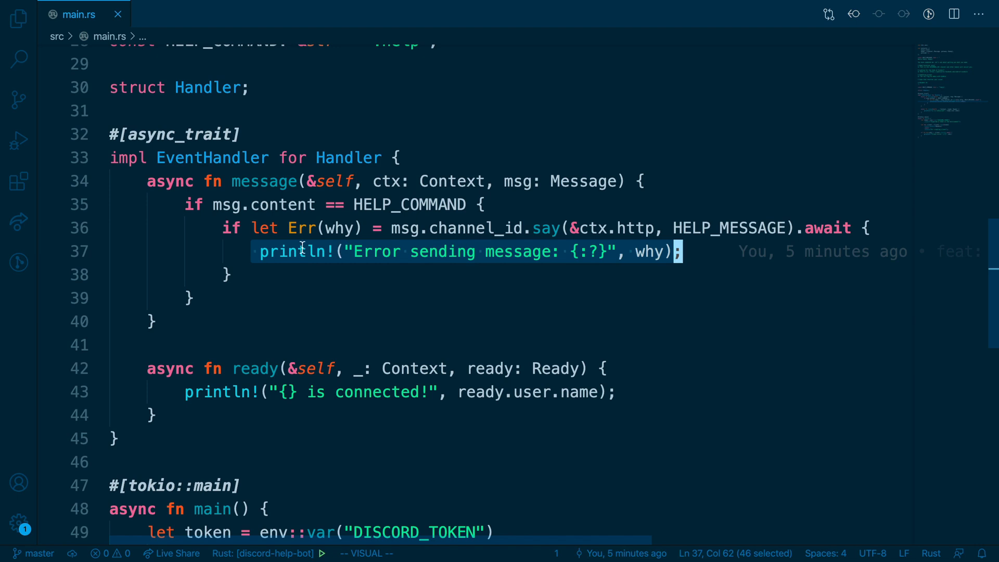
pyautogui.moveTo(541, 253)
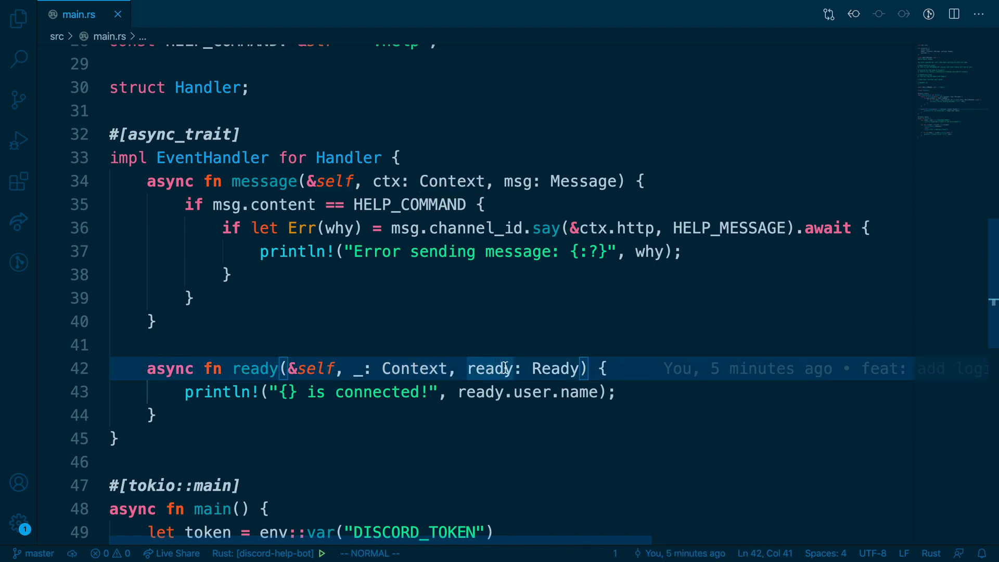
pyautogui.moveTo(479, 392)
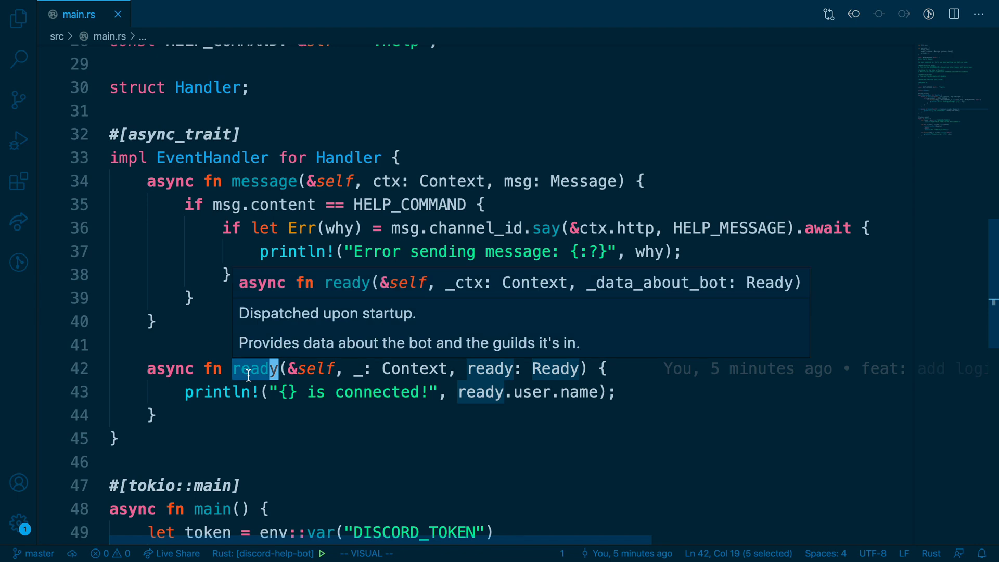
pyautogui.moveTo(240, 399)
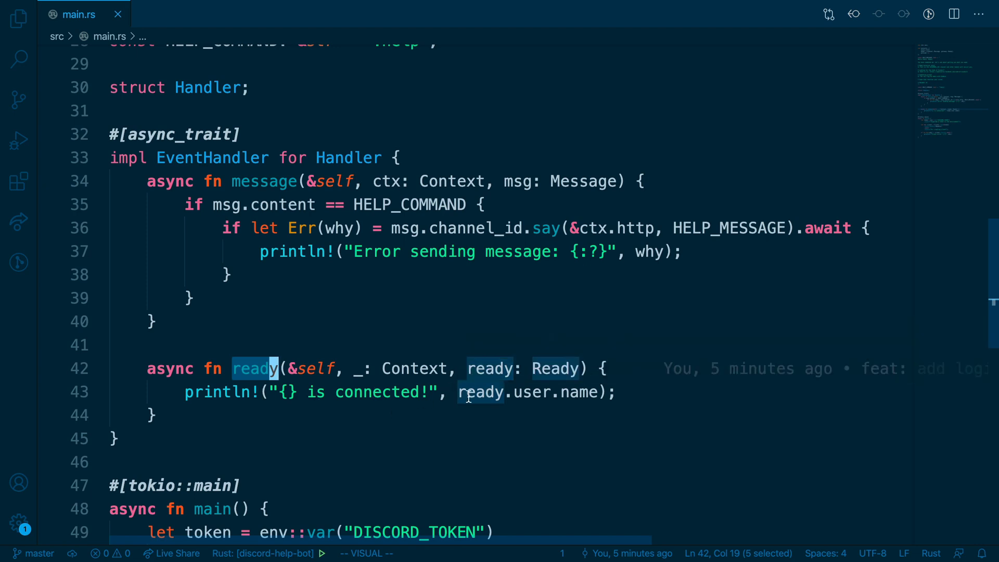
pyautogui.press('Escape')
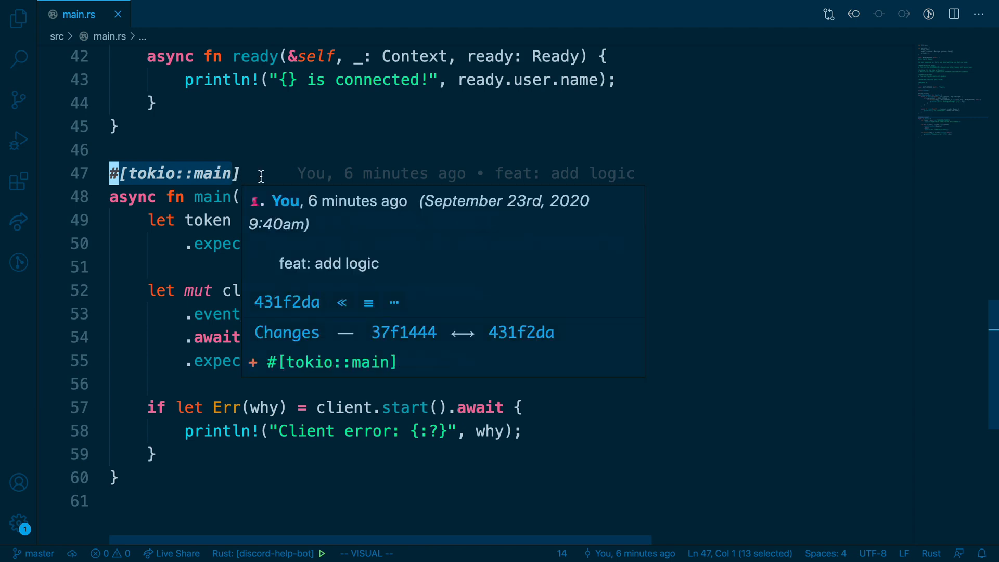
# Highlight the expected-token error message text in the DISCORD_TOKEN env::var lookup.
pyautogui.press('Escape')
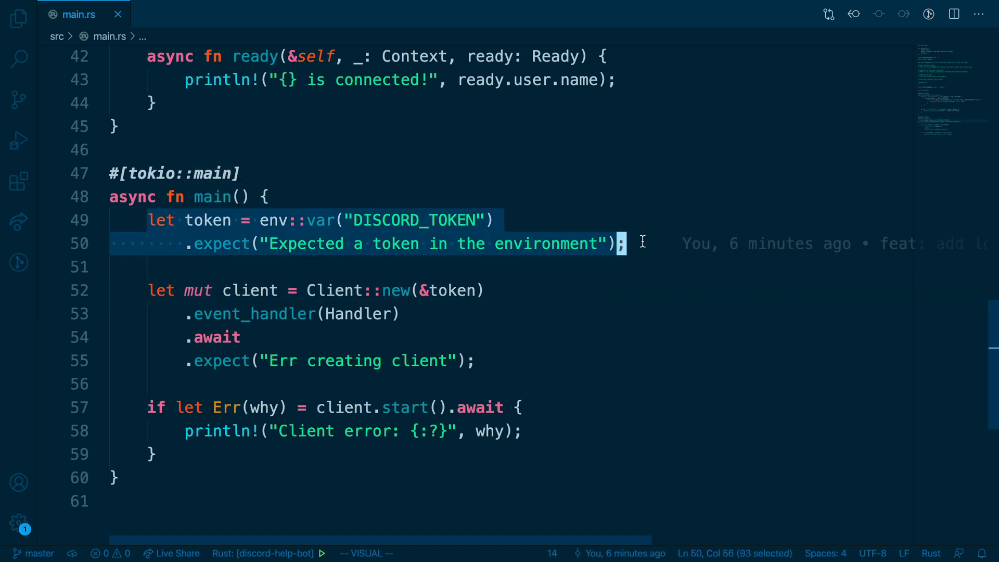
pyautogui.moveTo(207, 220)
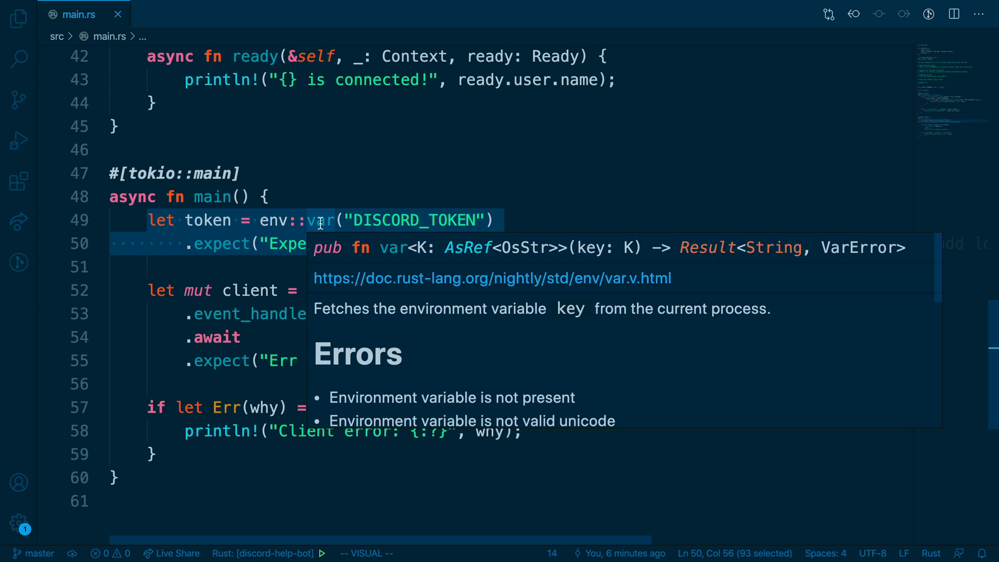
pyautogui.moveTo(451, 316)
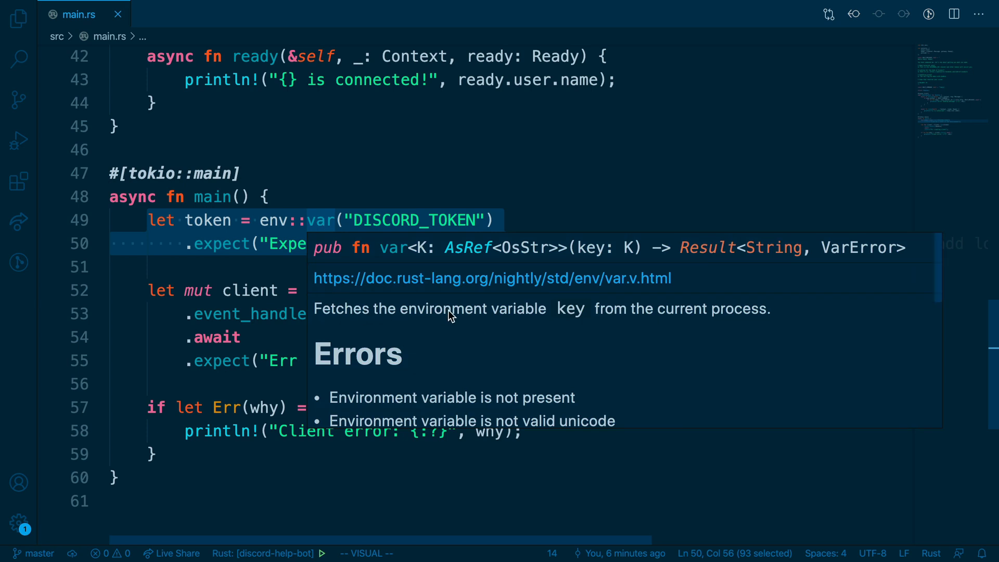
pyautogui.moveTo(543, 161)
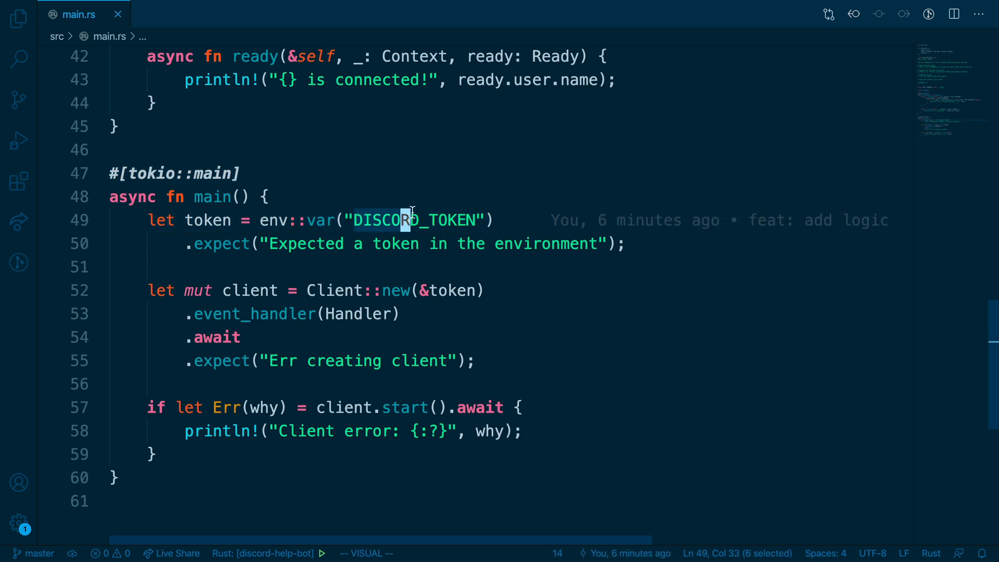
pyautogui.moveTo(402, 220); pyautogui.dragTo(475, 220)
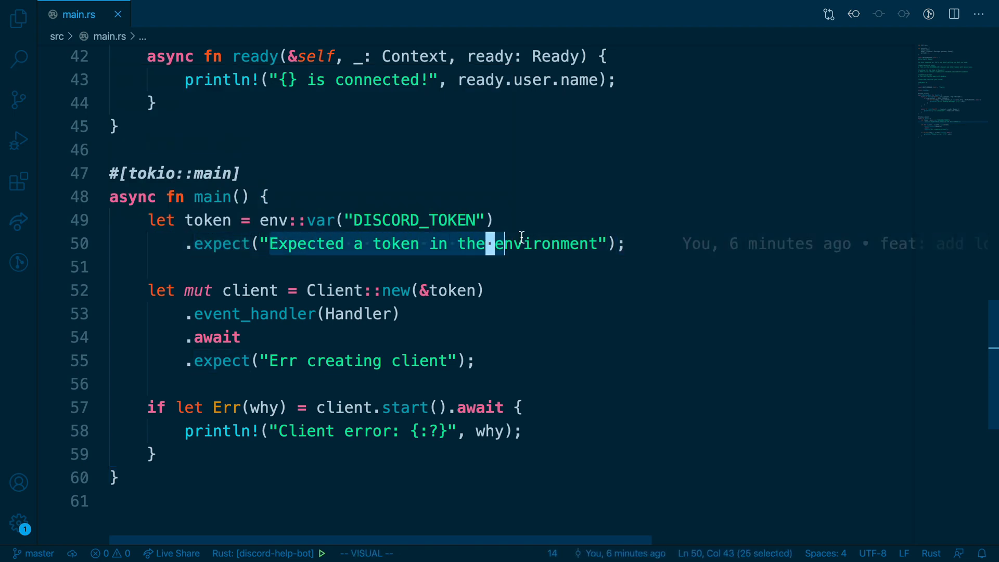
pyautogui.press('Escape')
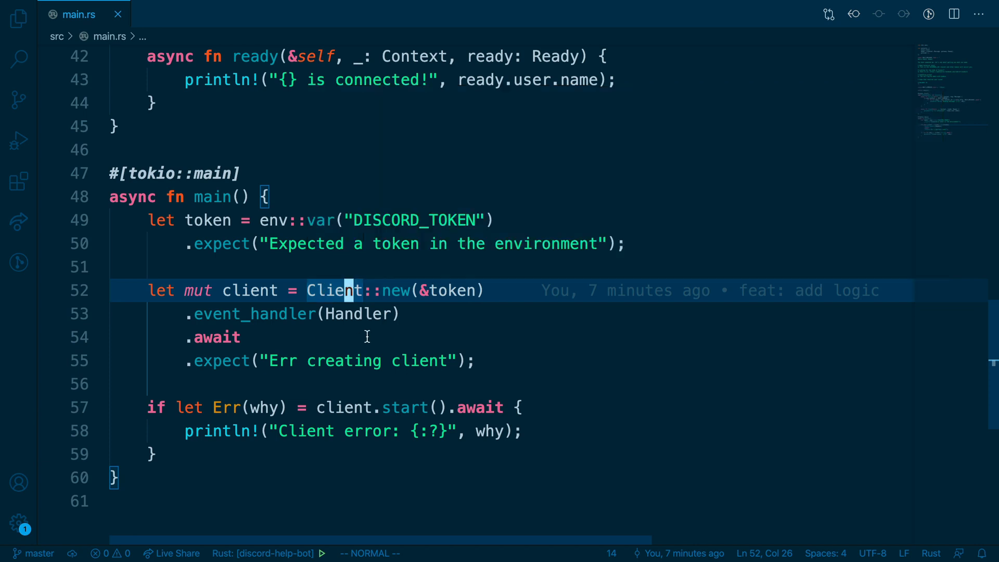
pyautogui.moveTo(399, 291)
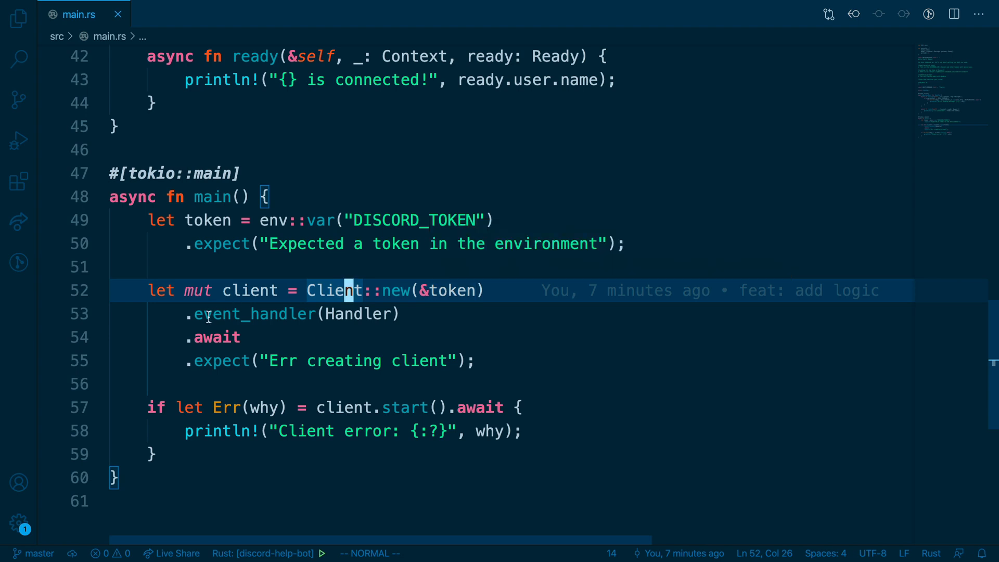
pyautogui.moveTo(255, 313)
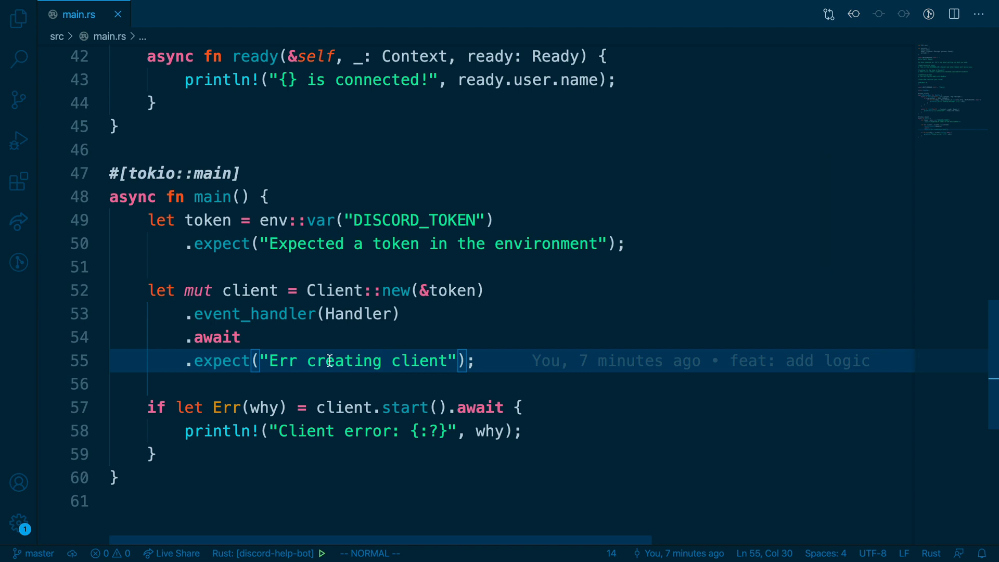
pyautogui.moveTo(319, 370)
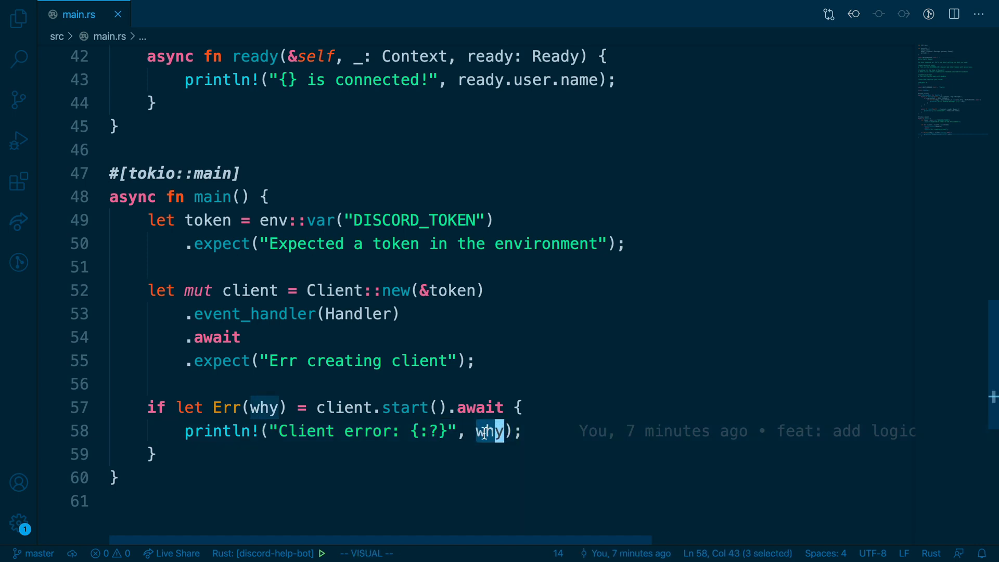
pyautogui.moveTo(487, 430)
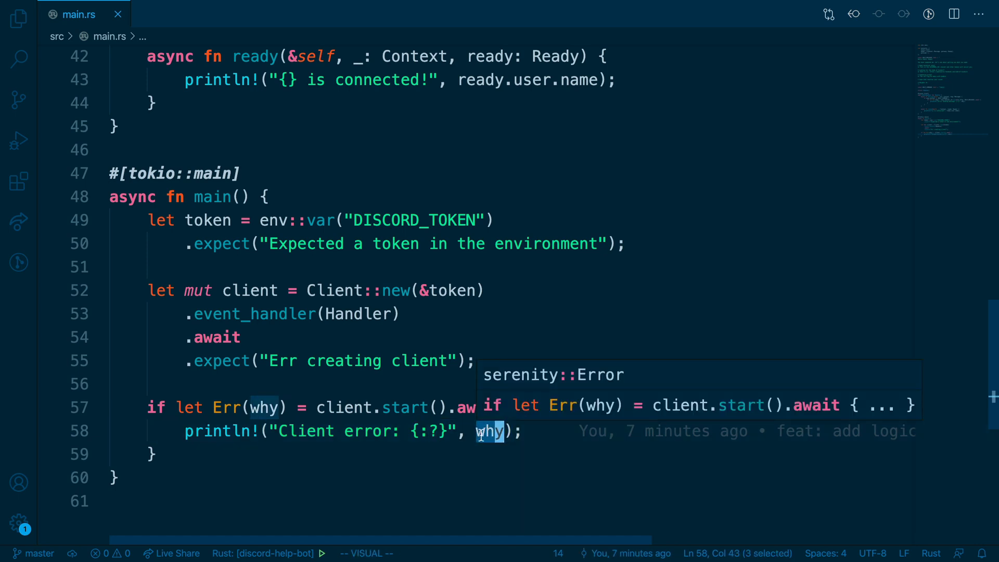